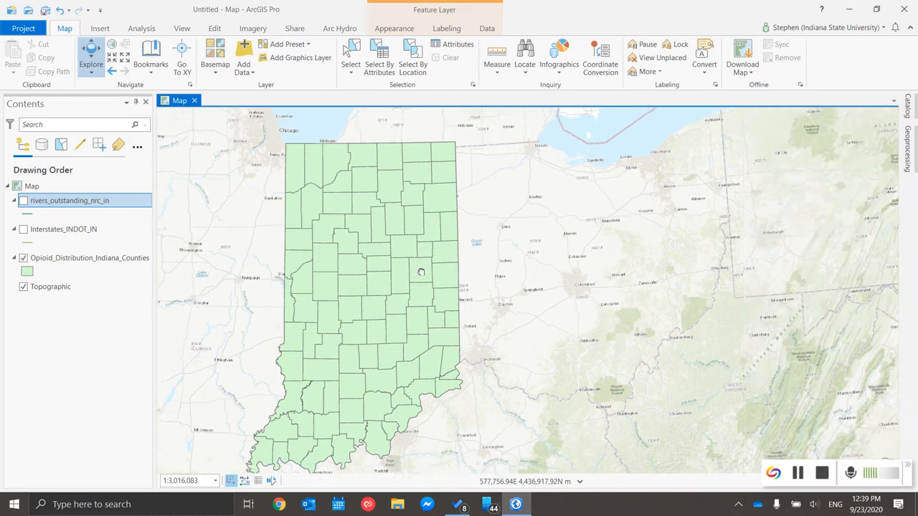
Pan the map so the Indiana counties sit larger and more central in the view.
left_click_drag(421, 273, 533, 275)
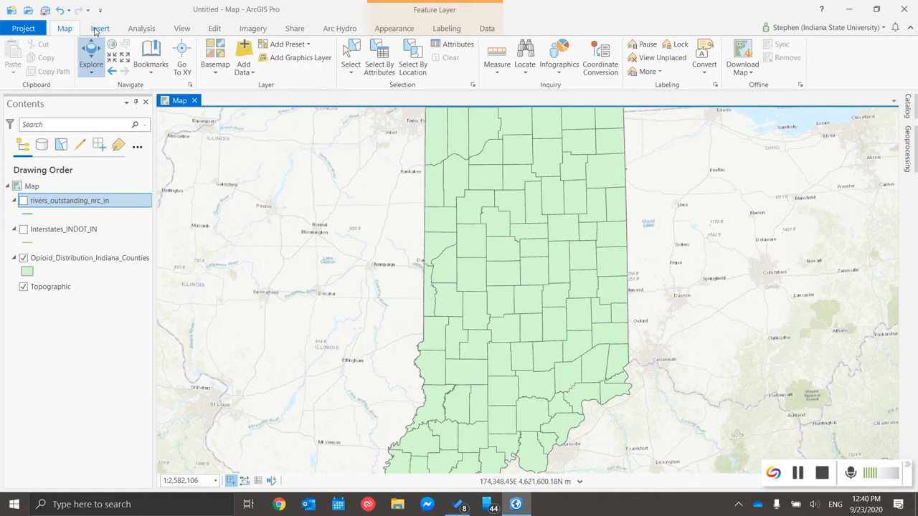
Insert a new Letter layout and draw a map frame of the Indiana counties across the page.
left_click(100, 29)
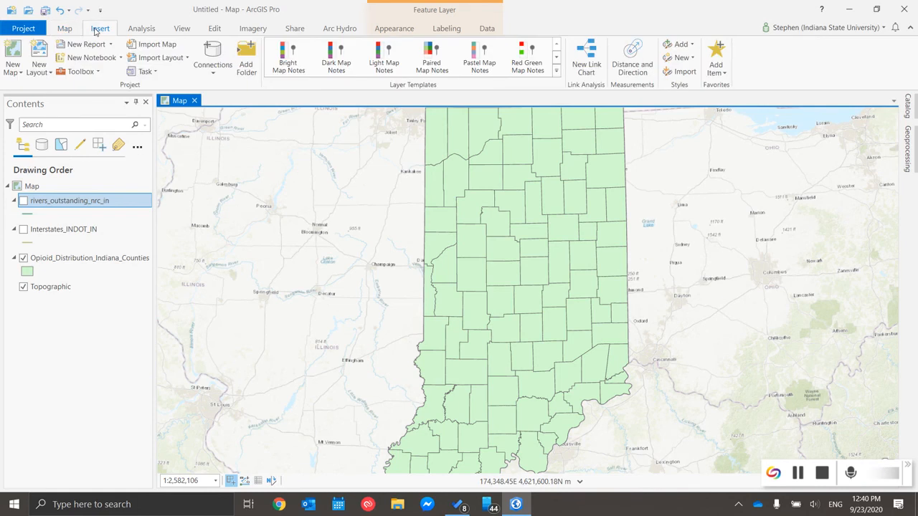
left_click(38, 57)
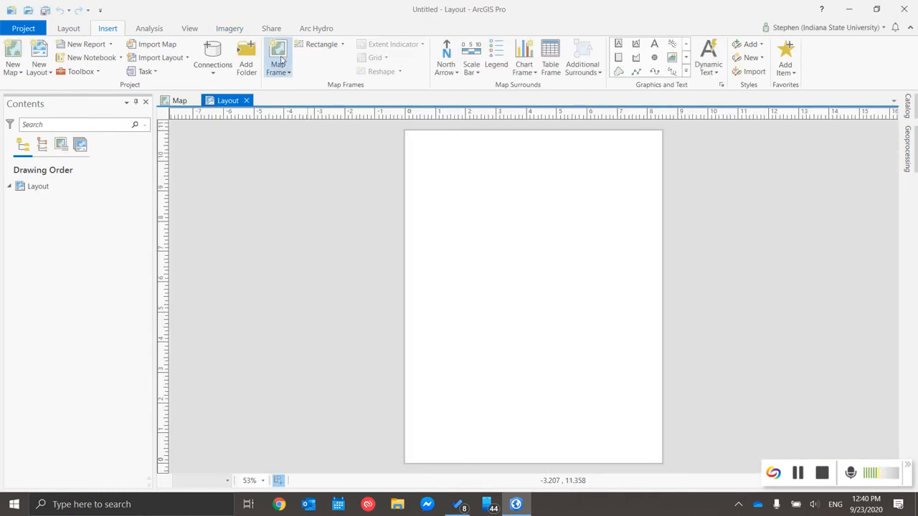
left_click(322, 43)
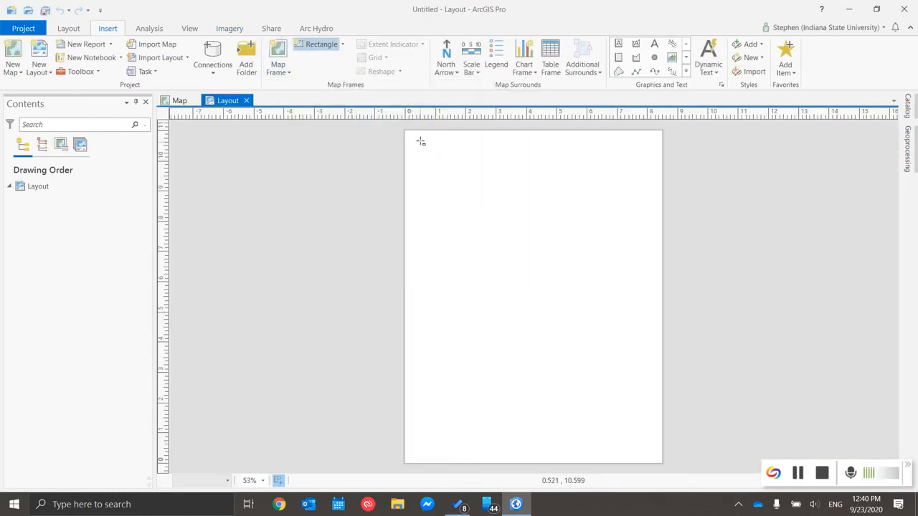
left_click_drag(418, 140, 658, 453)
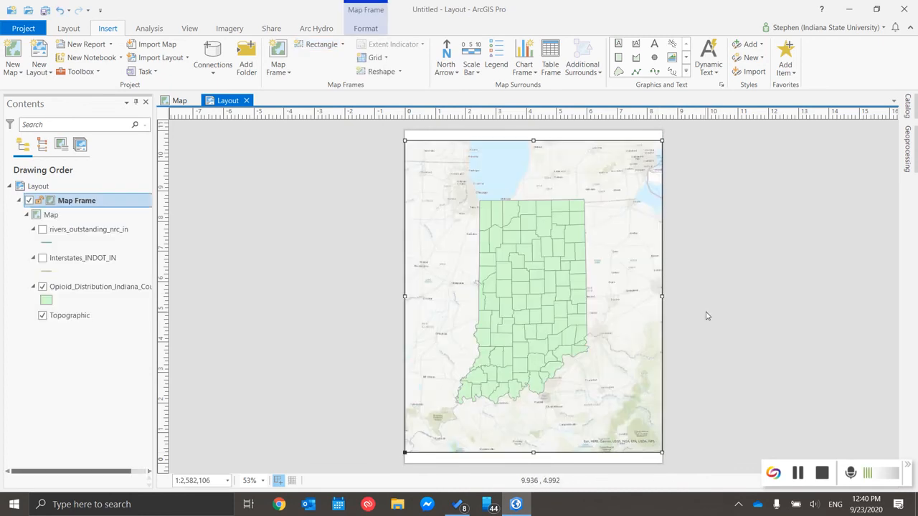
left_click(179, 100)
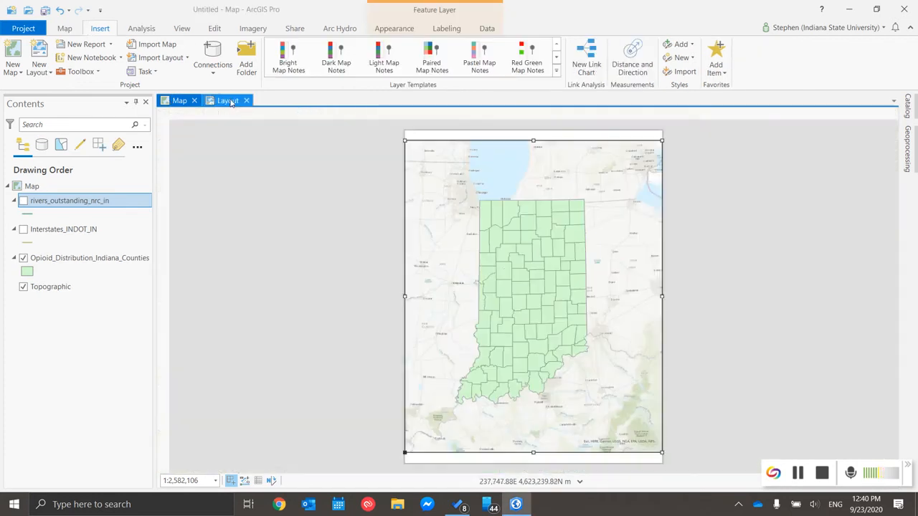
left_click(228, 101)
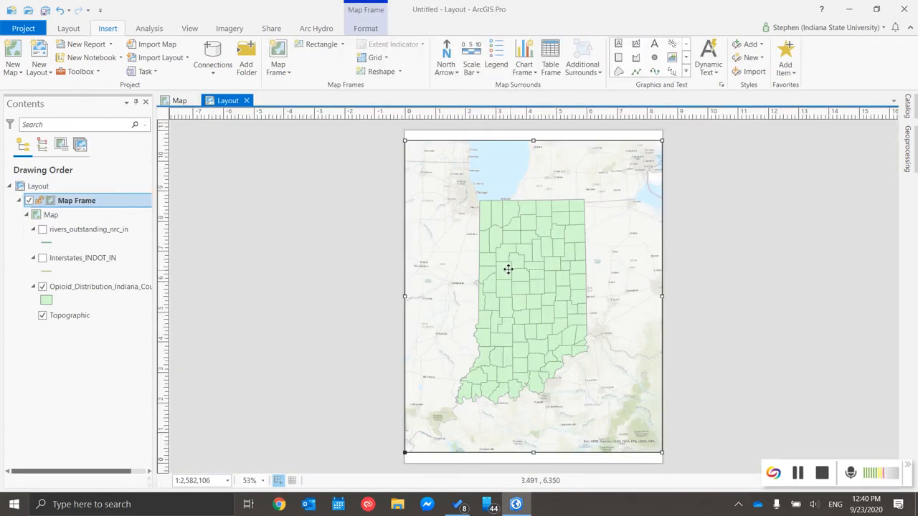
left_click(177, 100)
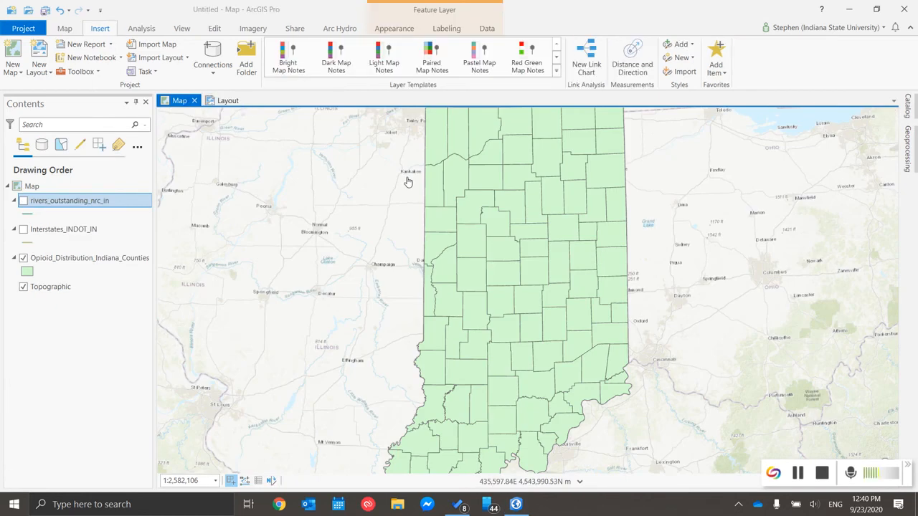
scroll("down", 3)
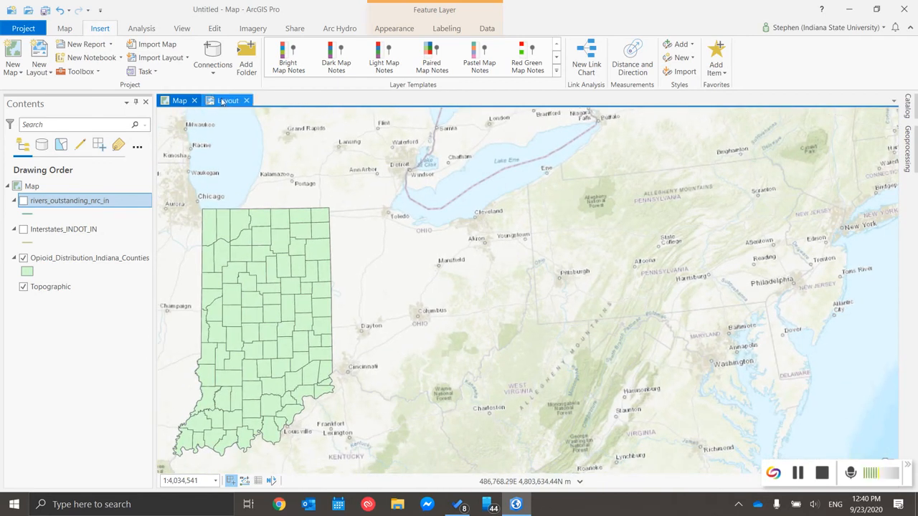
left_click(228, 101)
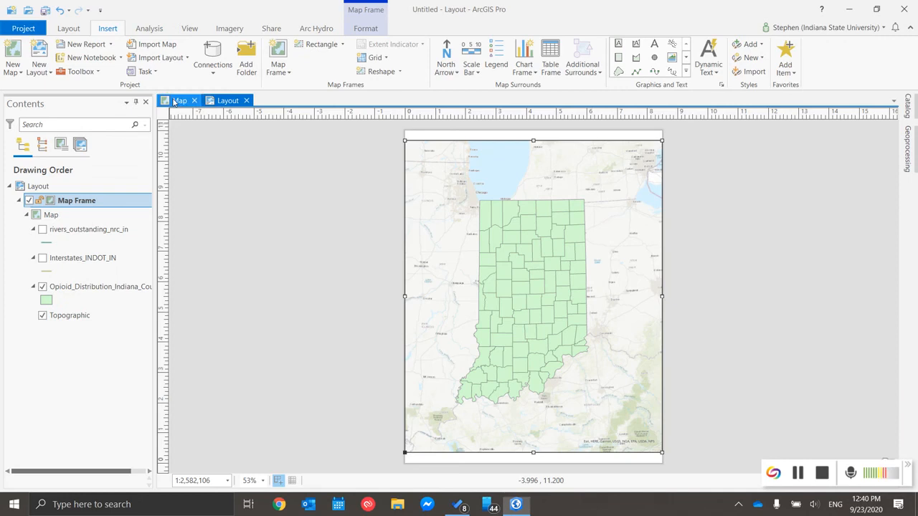
left_click(180, 100)
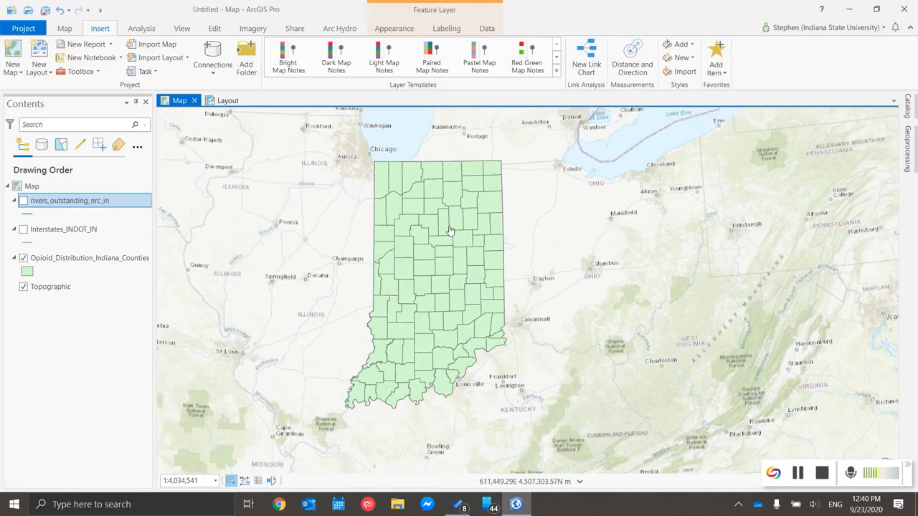
left_click(226, 100)
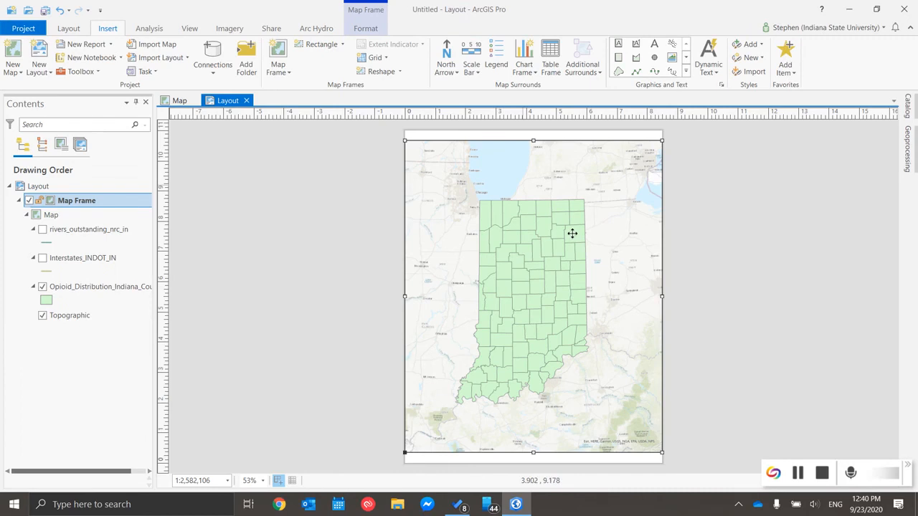
mouse_move(584, 273)
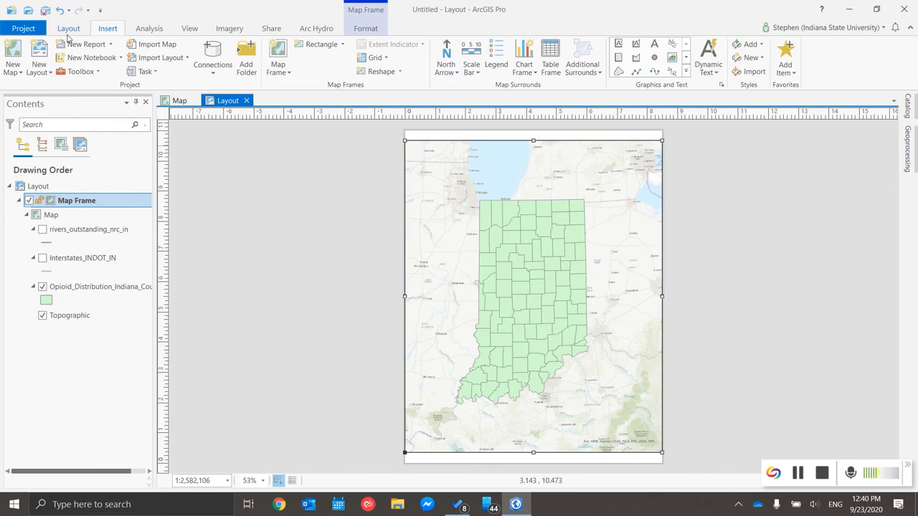
left_click(69, 28)
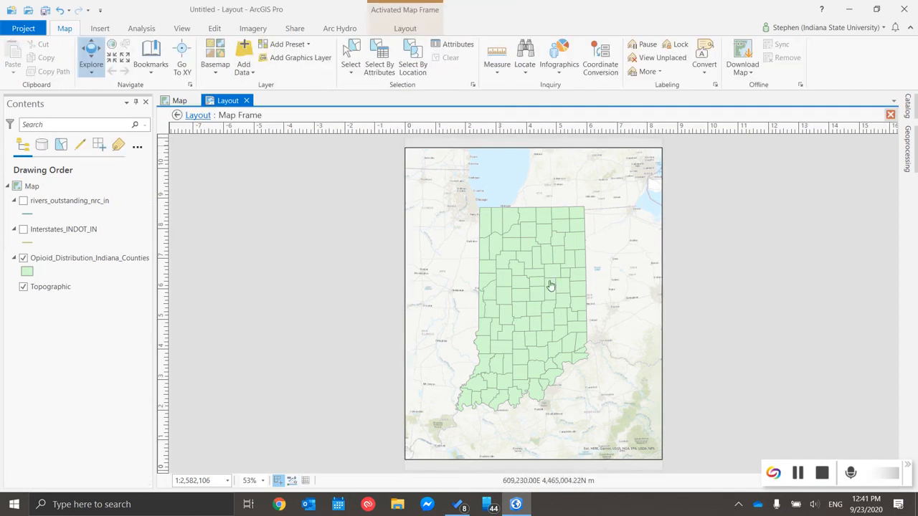
Zoom inside the activated map frame until Indiana's counties fill it.
left_click_drag(551, 285, 551, 249)
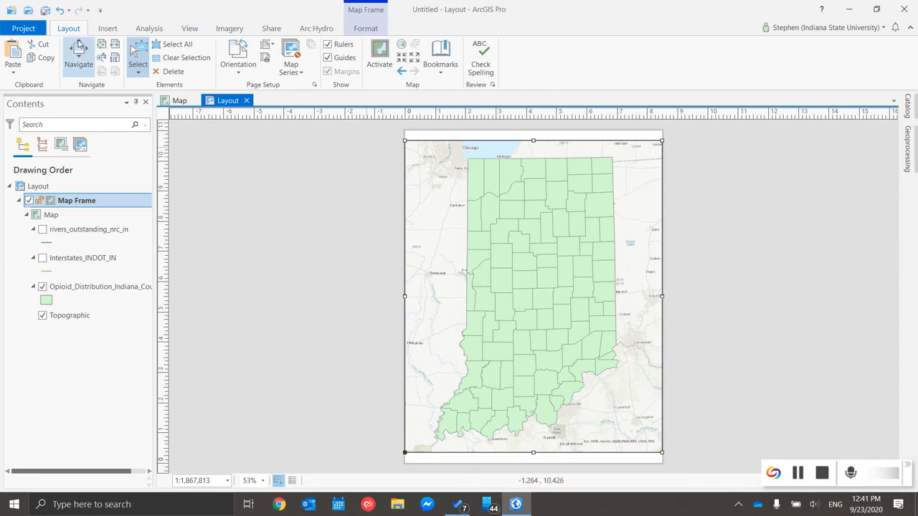
mouse_move(78, 54)
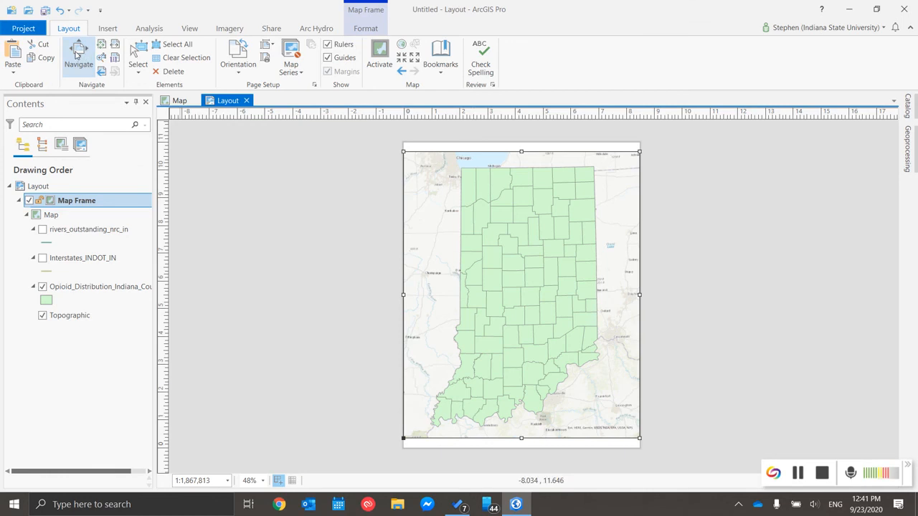
mouse_move(548, 253)
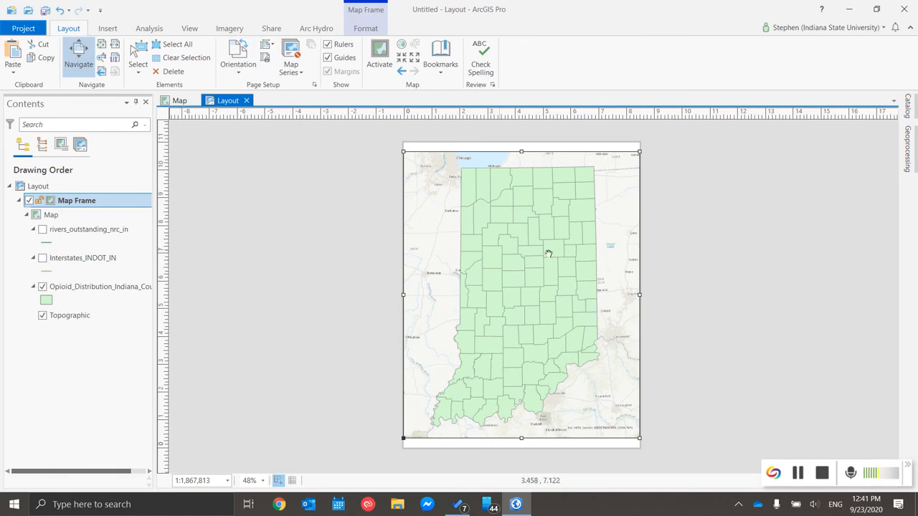